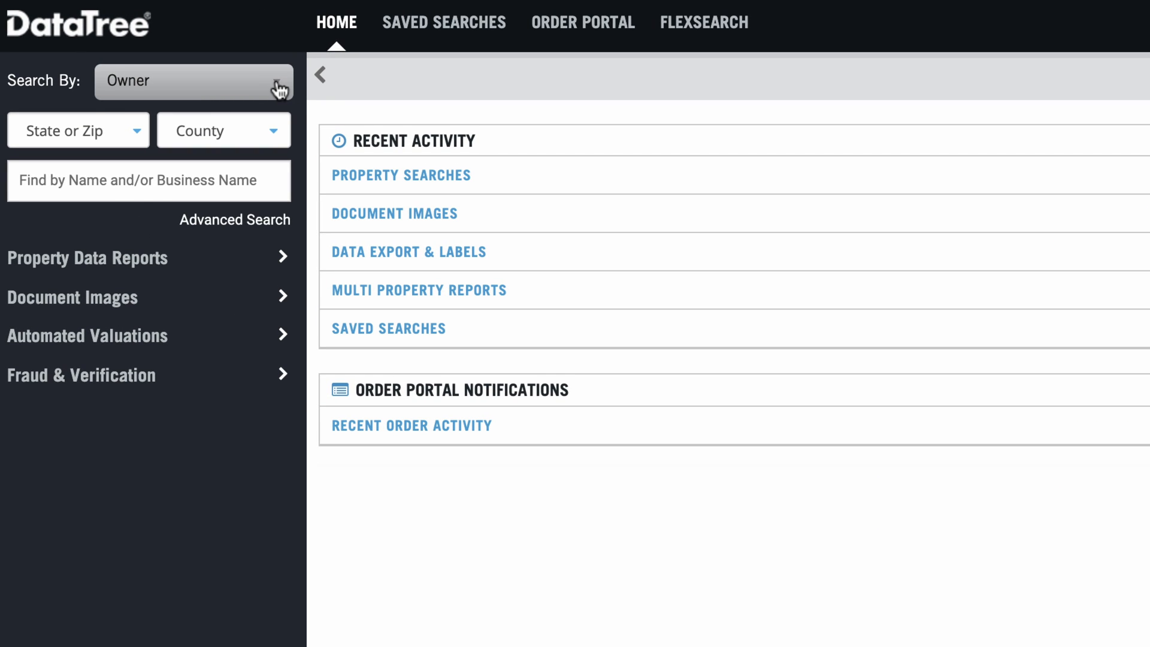
{"action": "mouse_move", "coordinate": [123, 130]}
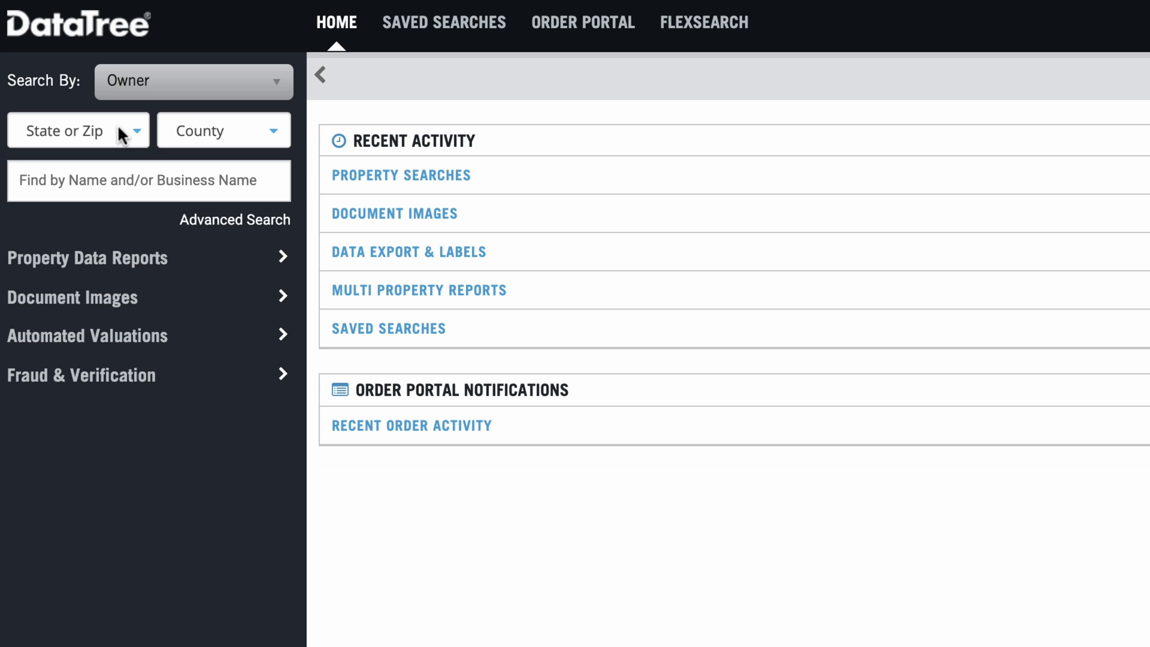
Step: Search owners named 'jones' limited to Fresno County, California
{"action": "left_click", "coordinate": [78, 130]}
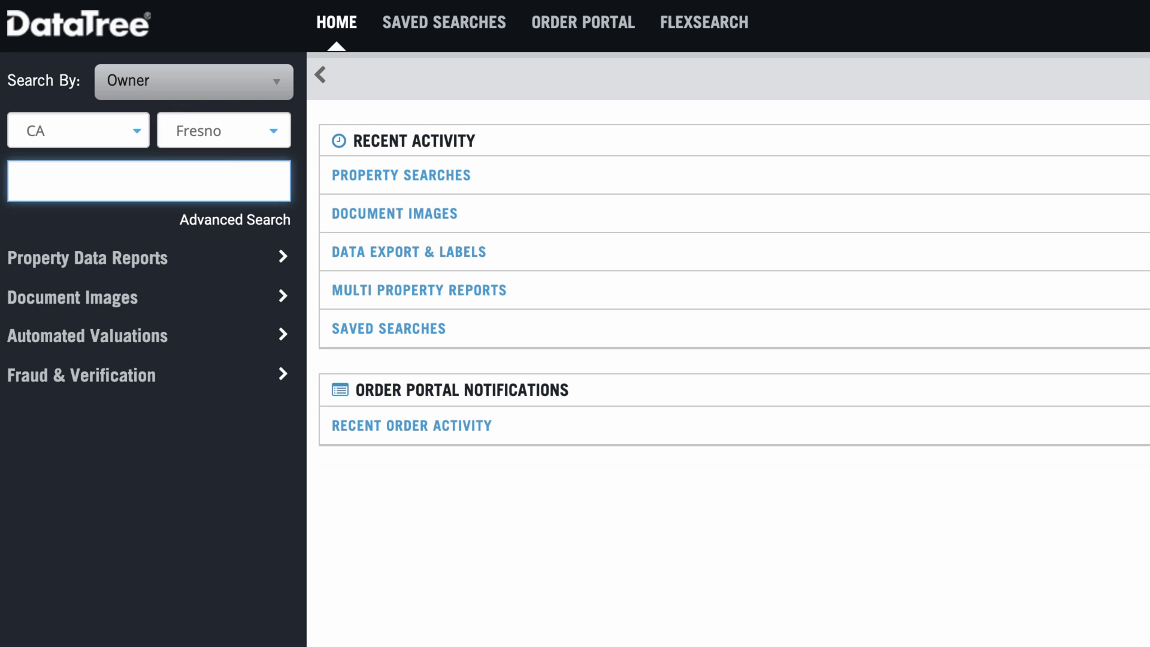
{"action": "type", "text": "atteberr"}
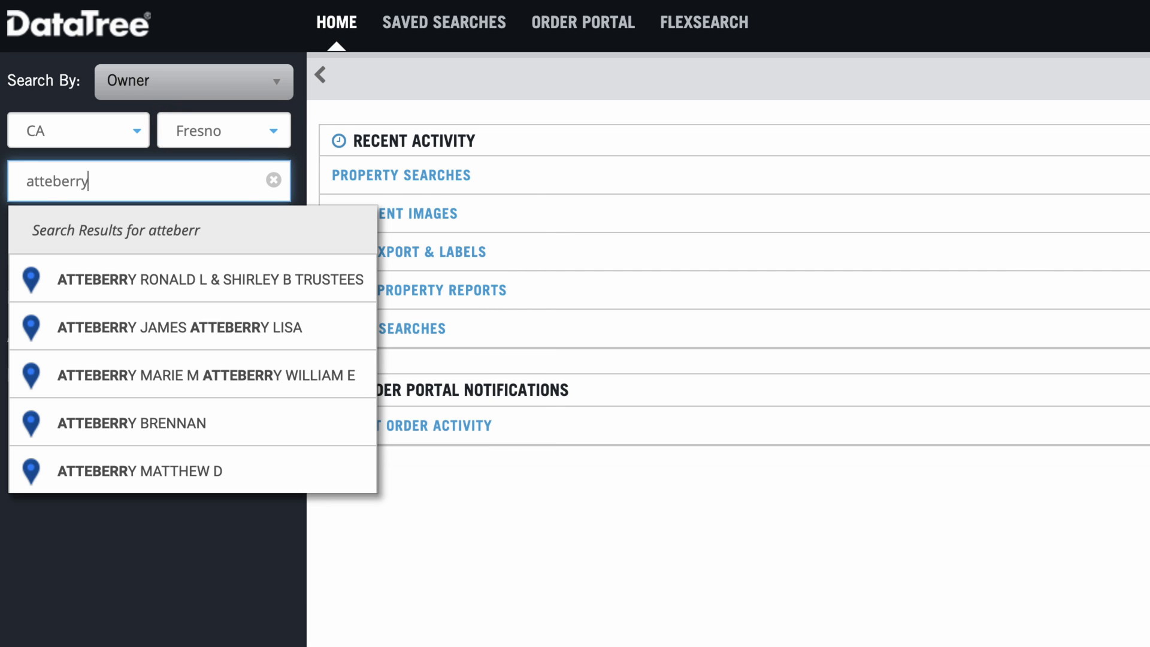
{"action": "type", "text": "y"}
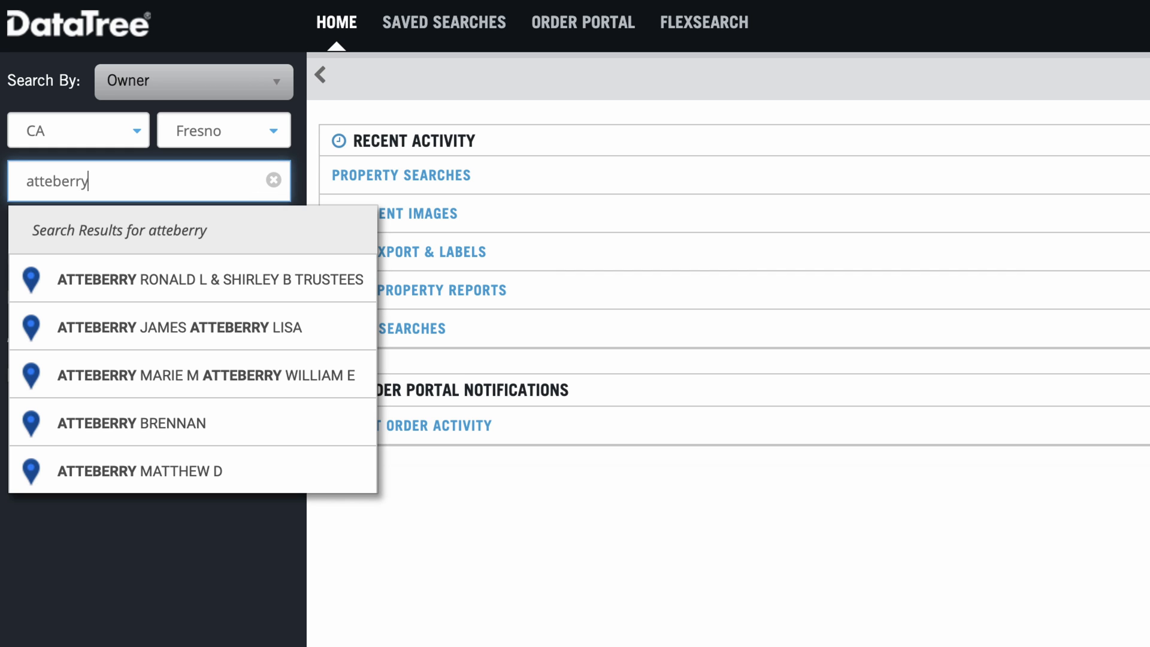
{"action": "mouse_move", "coordinate": [221, 456]}
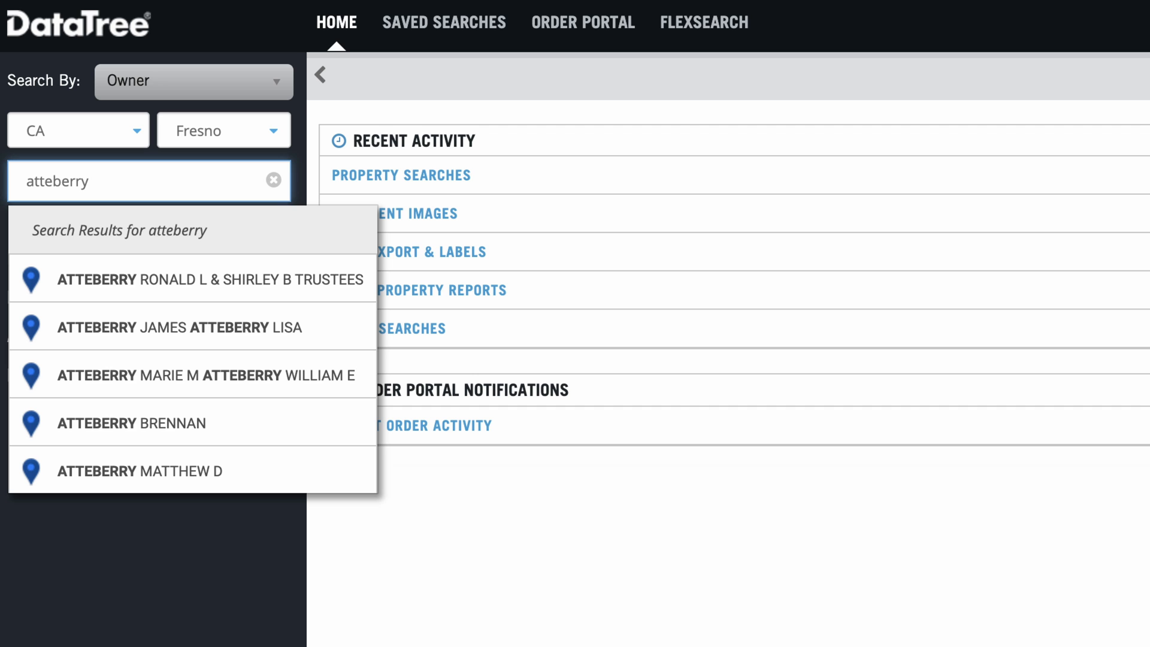
{"action": "type", "text": "jones"}
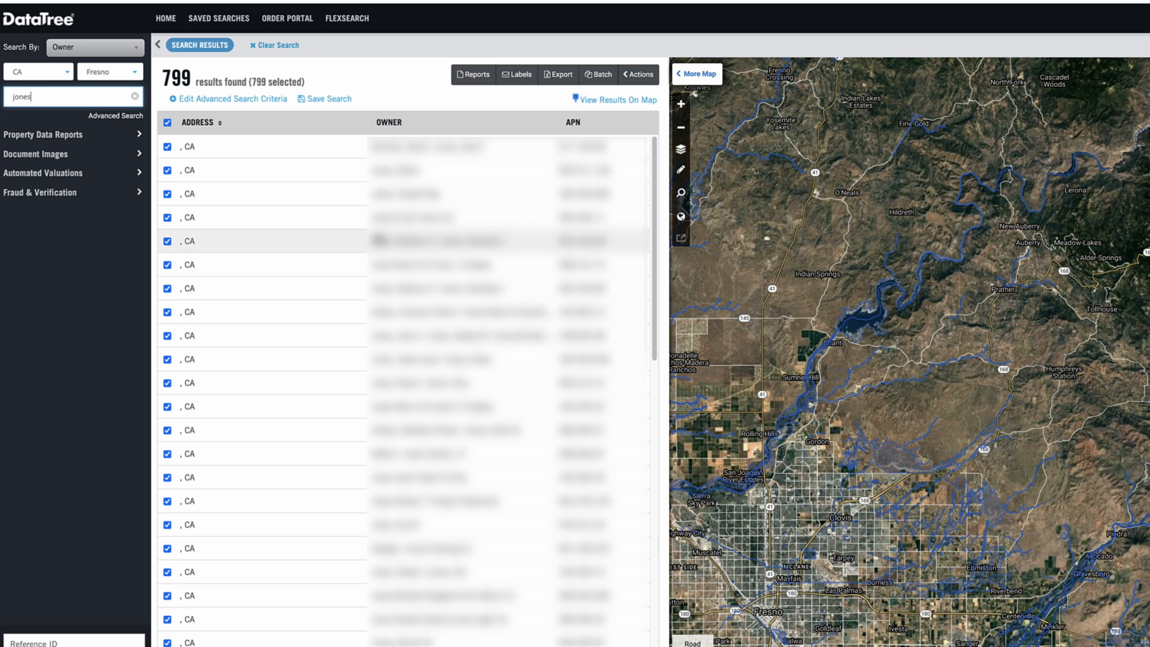
Step: Sort the 799 Jones results by the OWNER column, then by APN
{"action": "scroll", "scroll_direction": "down", "scroll_amount": 3}
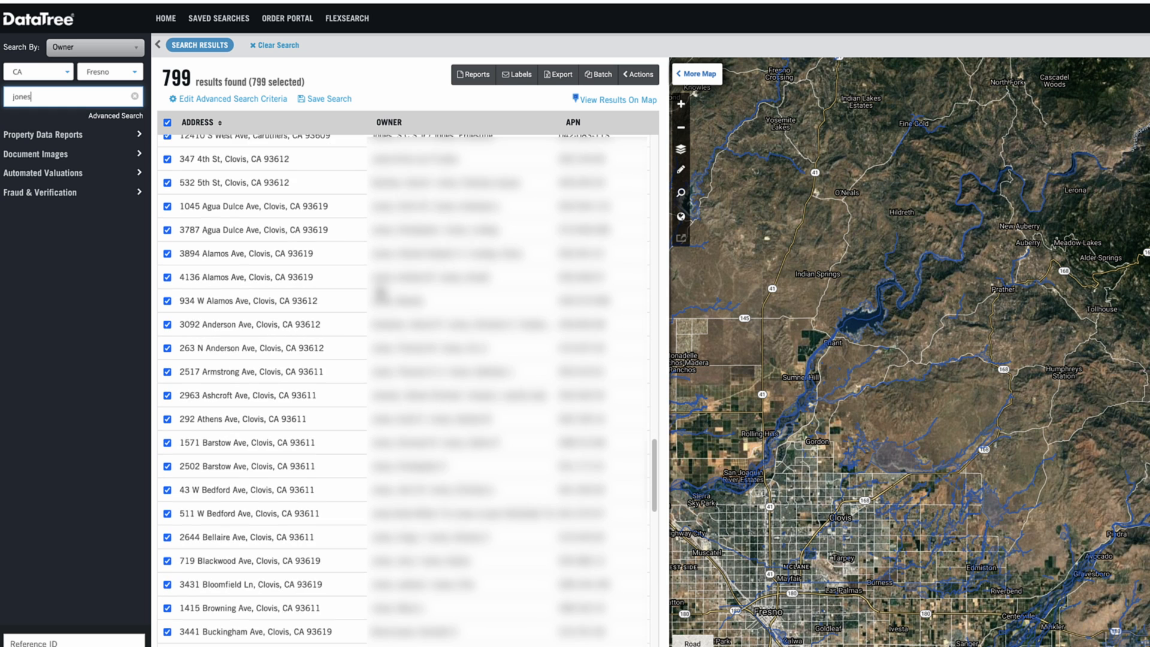
{"action": "left_click", "coordinate": [198, 122]}
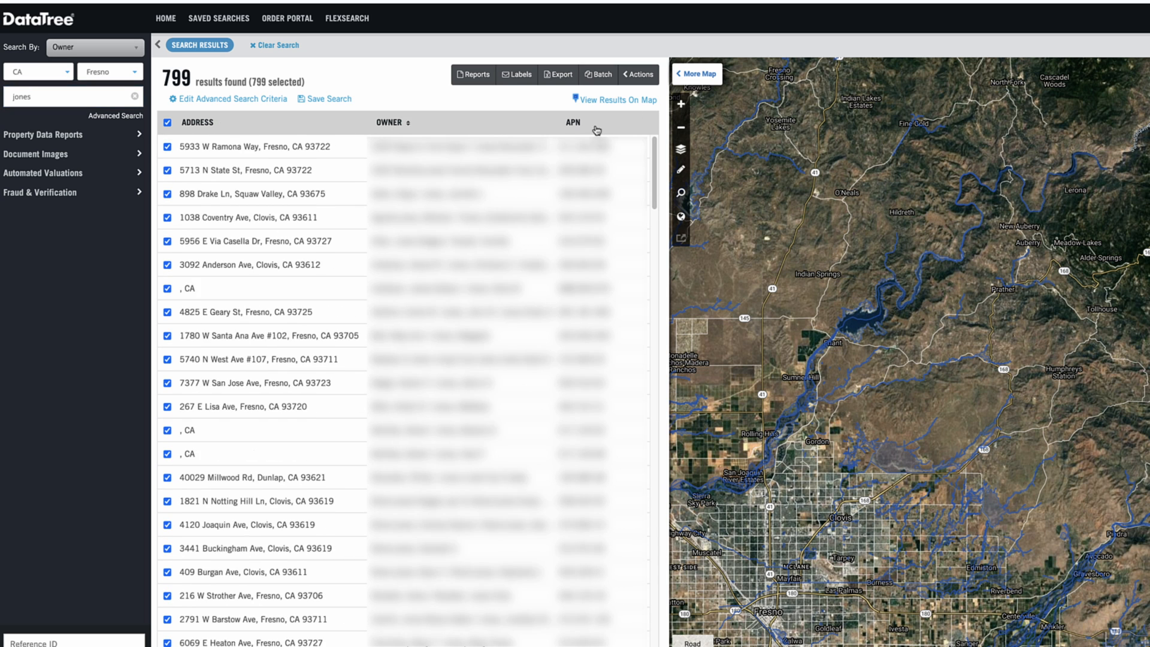
{"action": "left_click", "coordinate": [573, 122]}
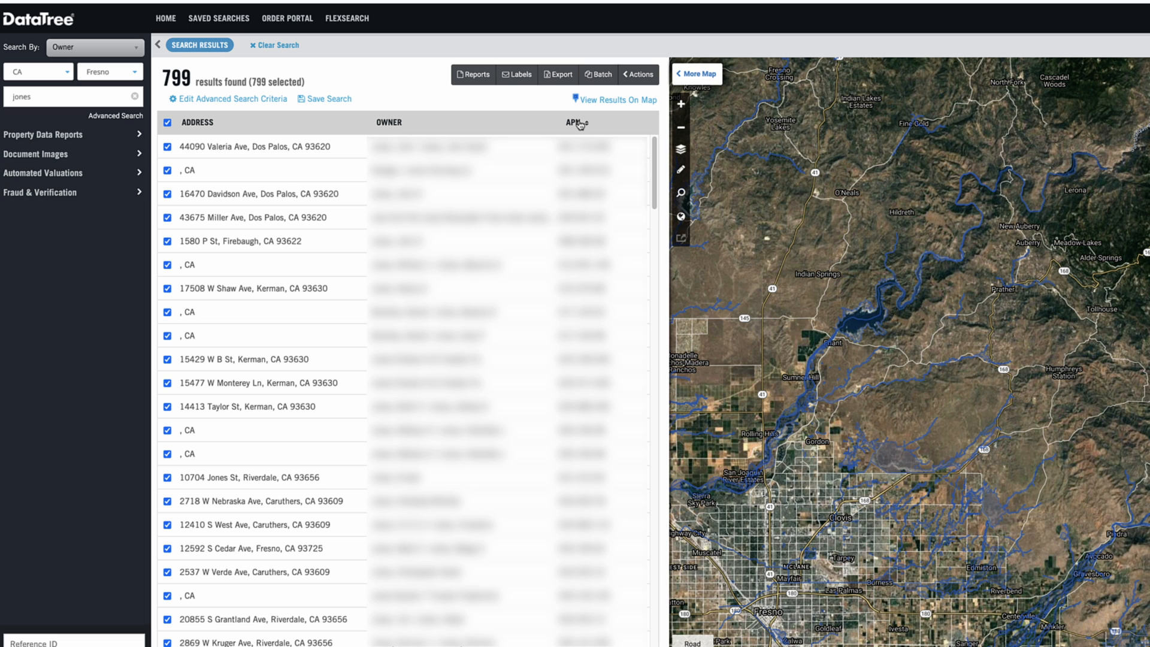
{"action": "mouse_move", "coordinate": [43, 454]}
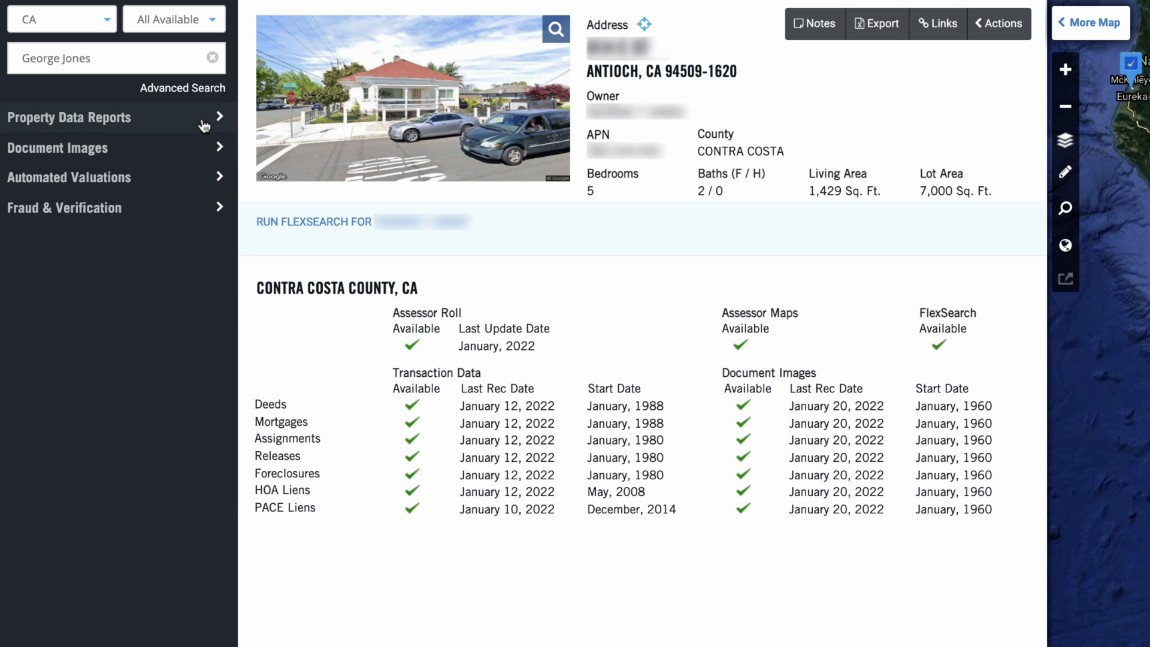
Step: Expand Property Data Reports and select Property Detail Report for the Antioch property
{"action": "left_click", "coordinate": [69, 117]}
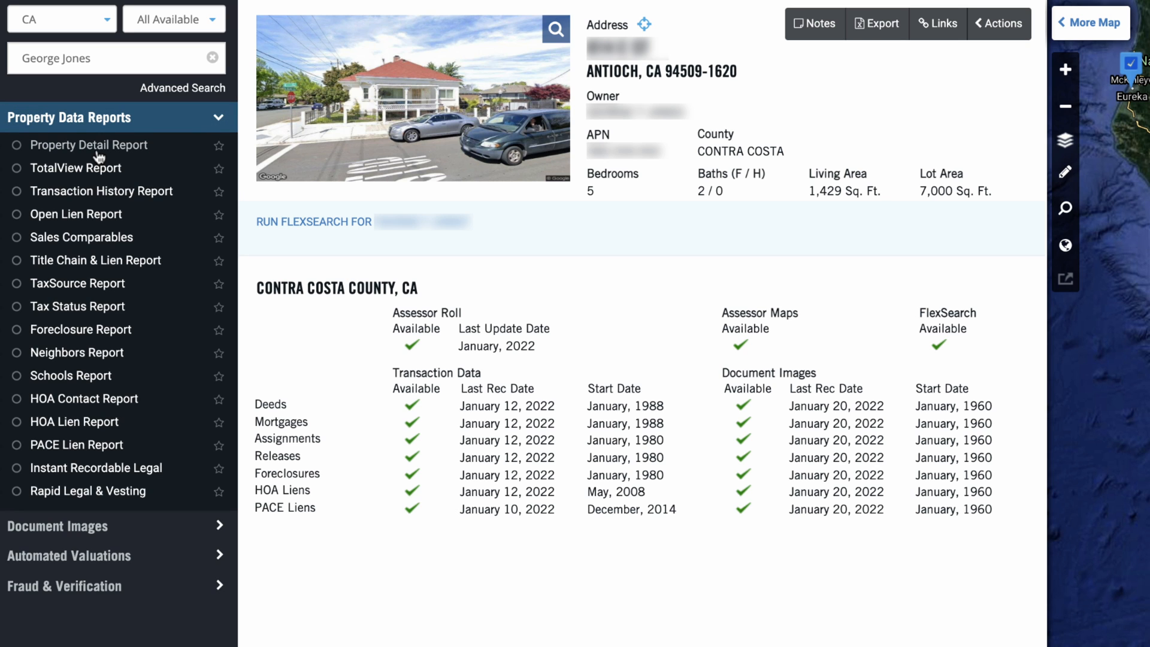
{"action": "mouse_move", "coordinate": [89, 198]}
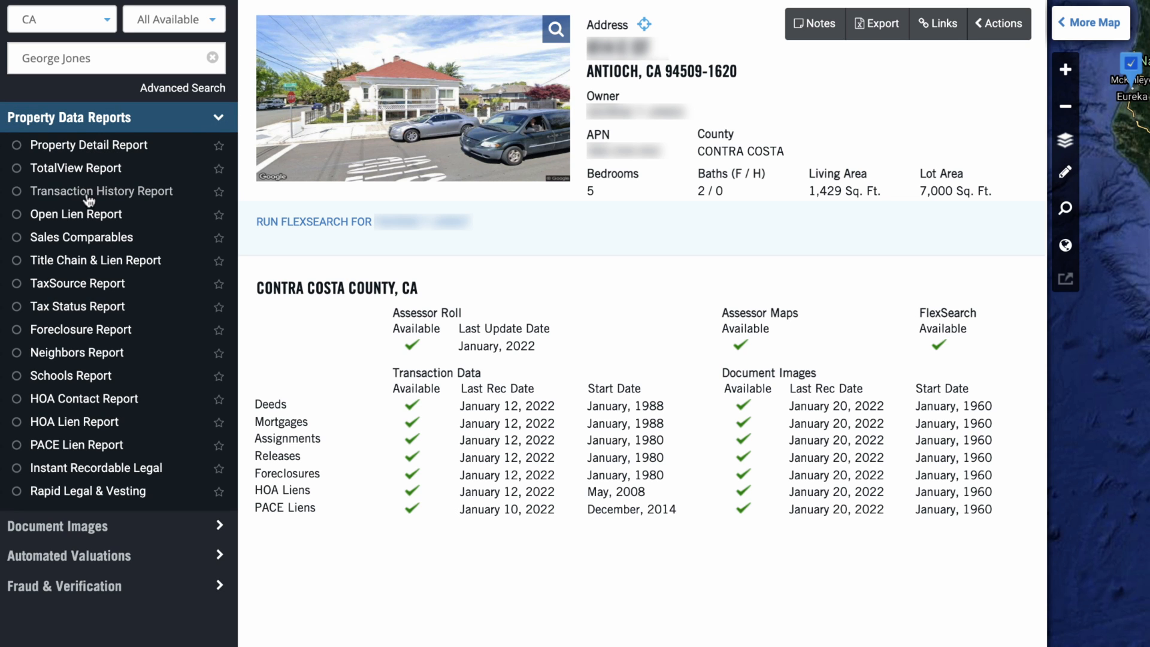
{"action": "mouse_move", "coordinate": [88, 511]}
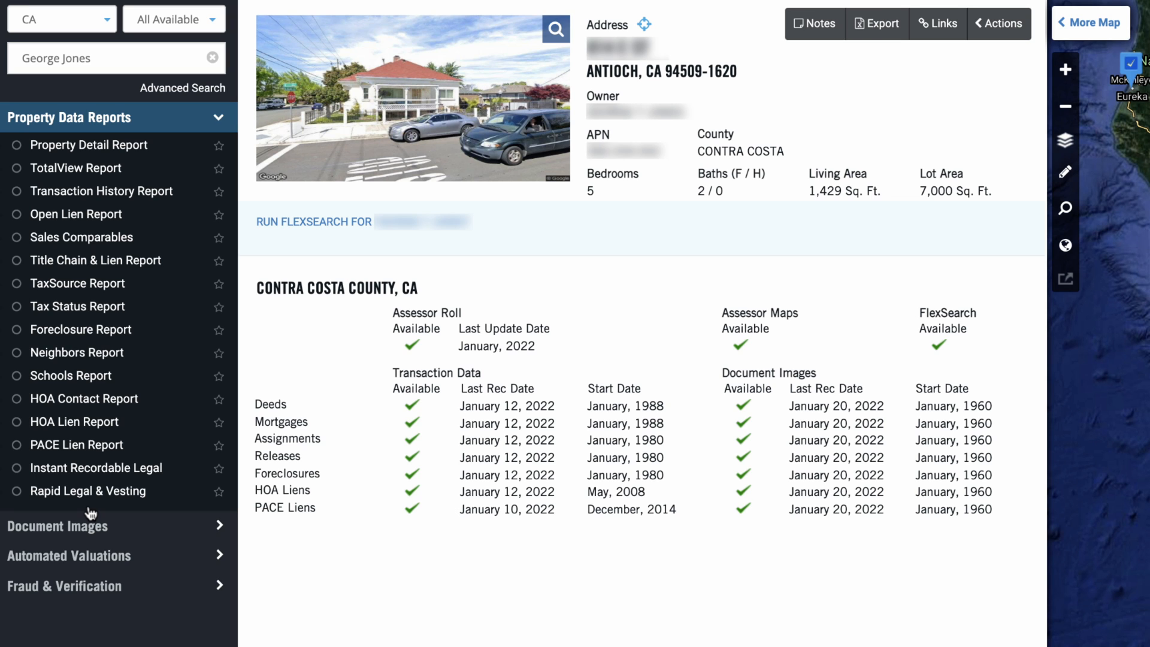
{"action": "mouse_move", "coordinate": [90, 134]}
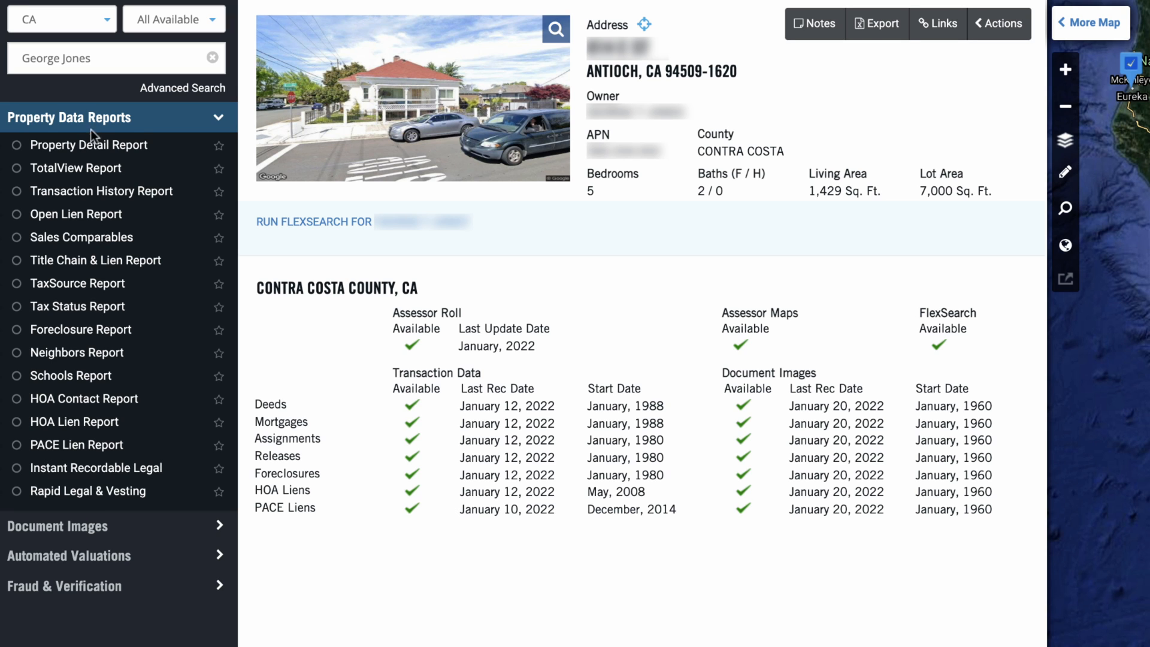
{"action": "left_click", "coordinate": [14, 144]}
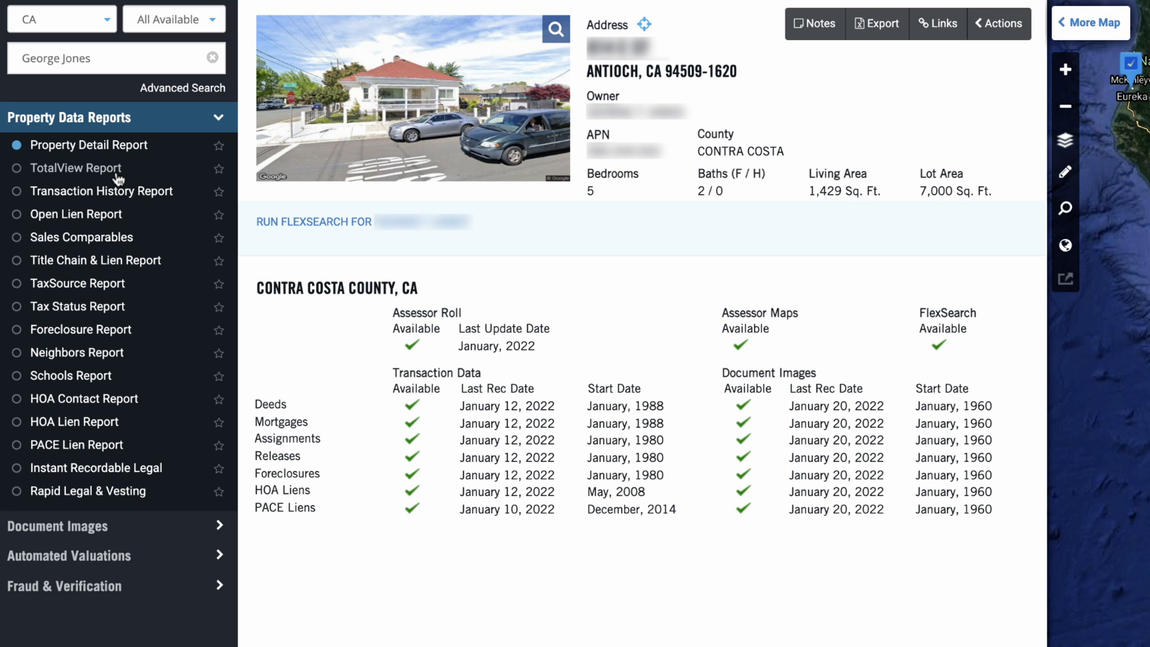
{"action": "mouse_move", "coordinate": [121, 260]}
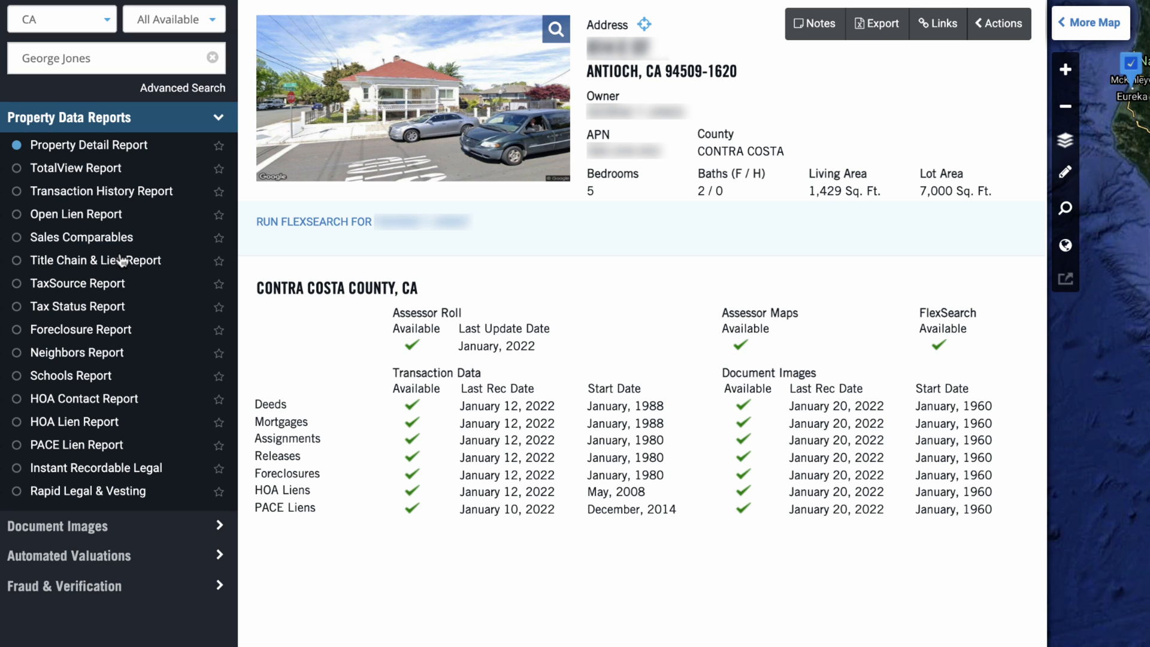
{"action": "mouse_move", "coordinate": [89, 293]}
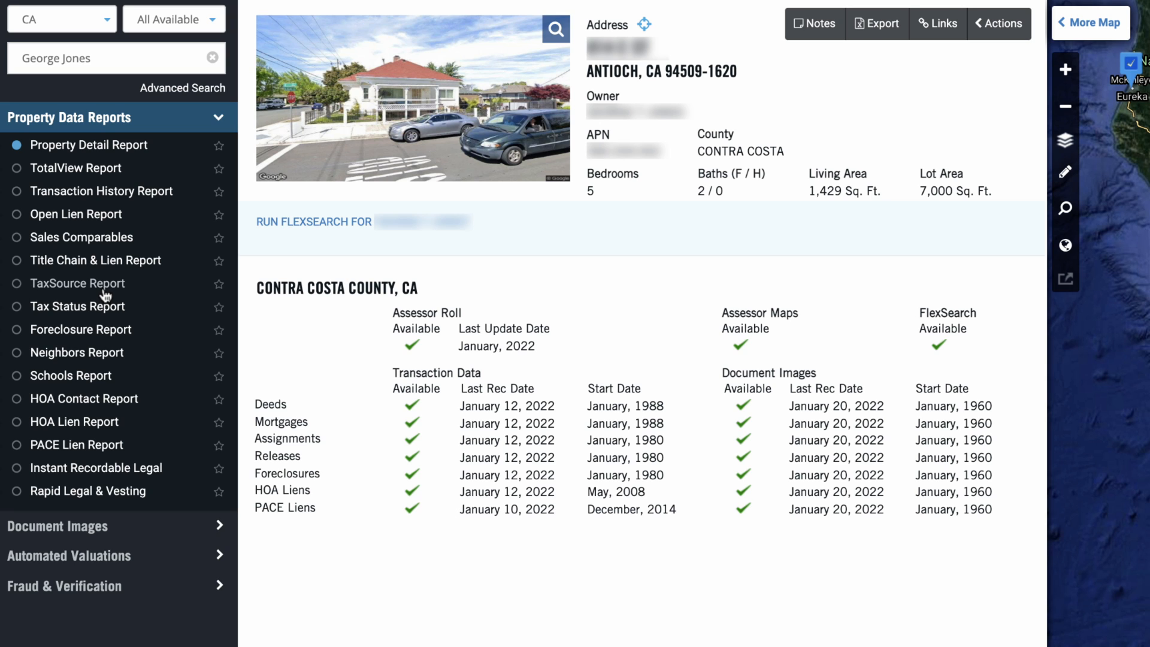
{"action": "mouse_move", "coordinate": [101, 291]}
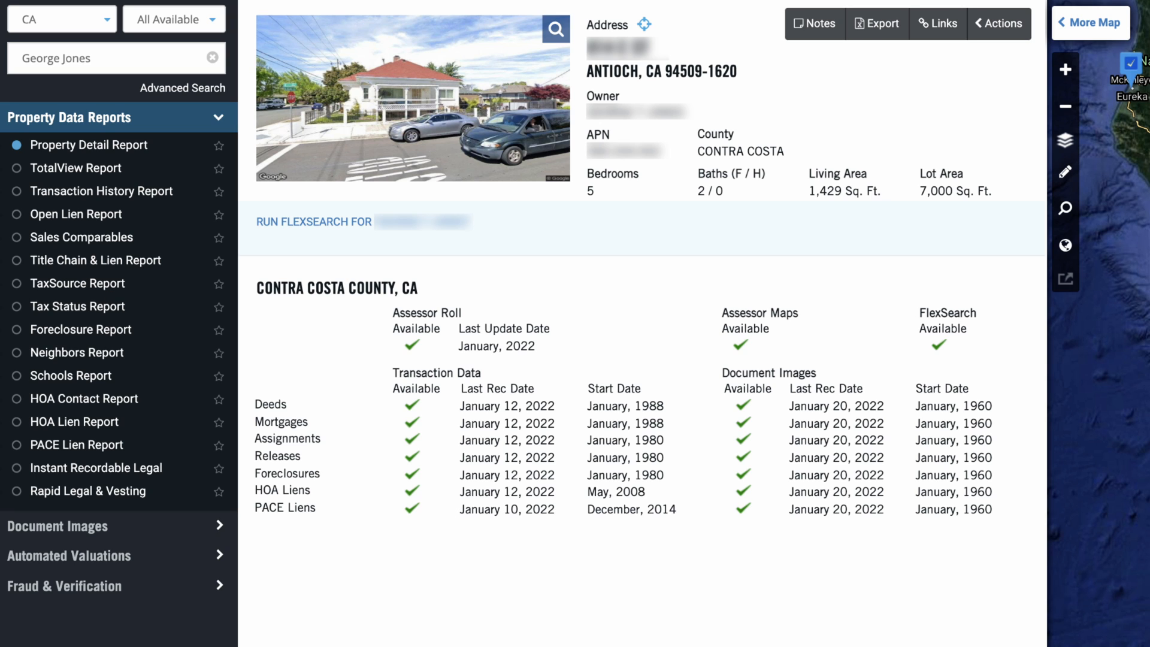
Step: Generate the Antioch Property Detail Report and scroll through owner, sale and characteristics sections
{"action": "left_click", "coordinate": [90, 145]}
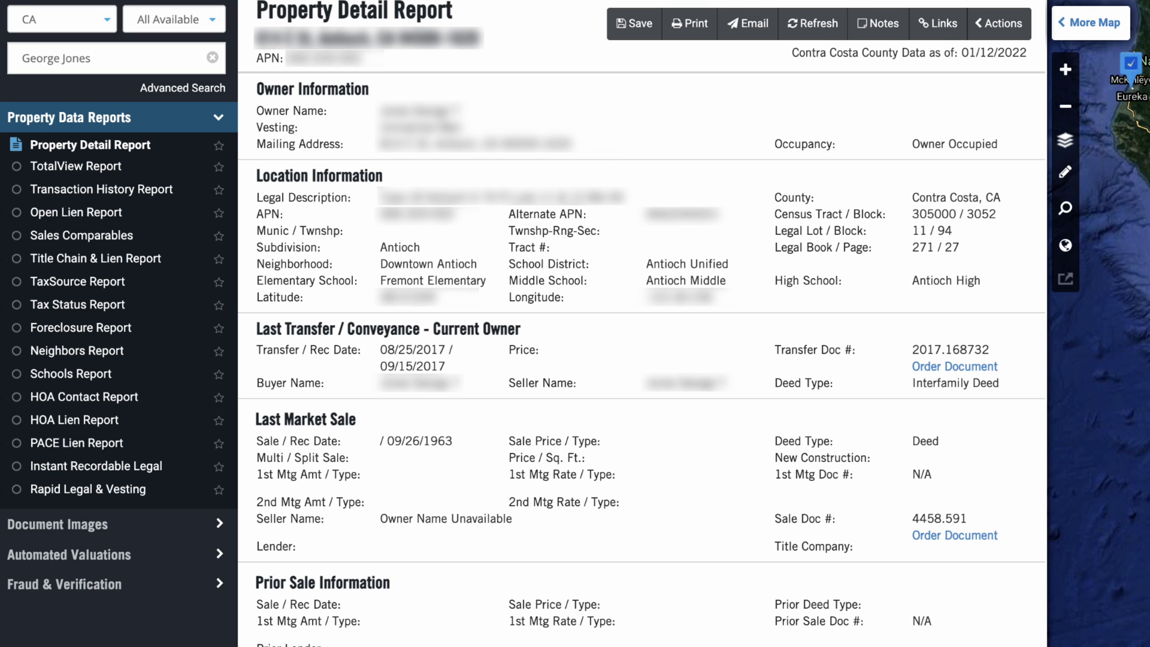
{"action": "scroll", "scroll_direction": "down", "scroll_amount": 3}
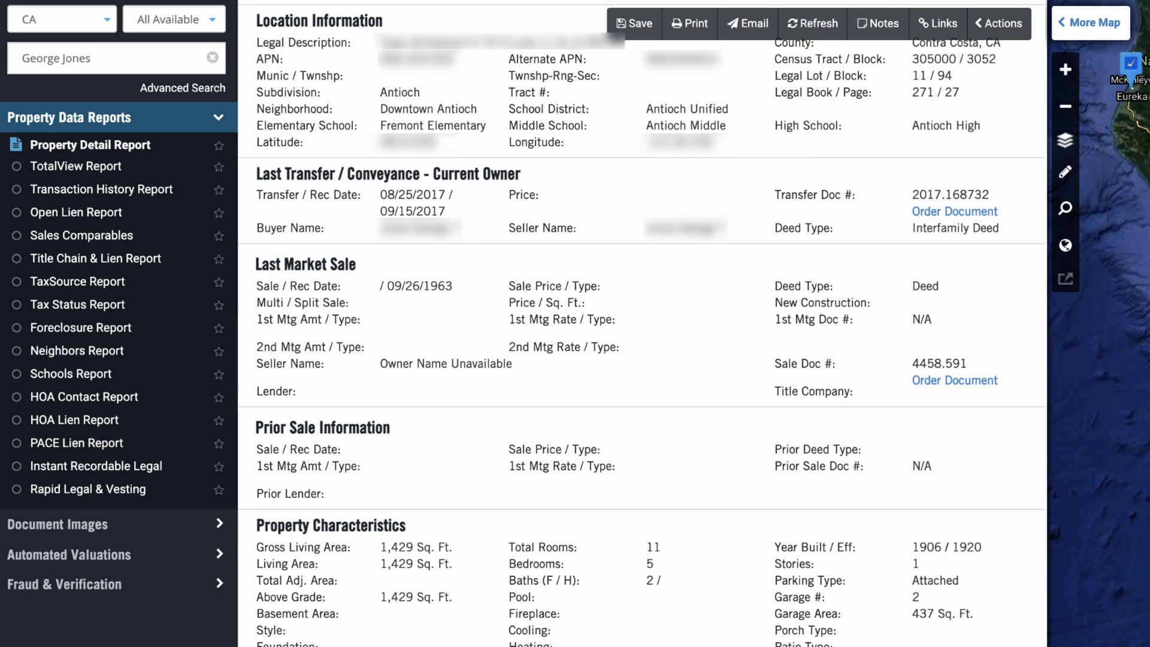
{"action": "mouse_move", "coordinate": [985, 406]}
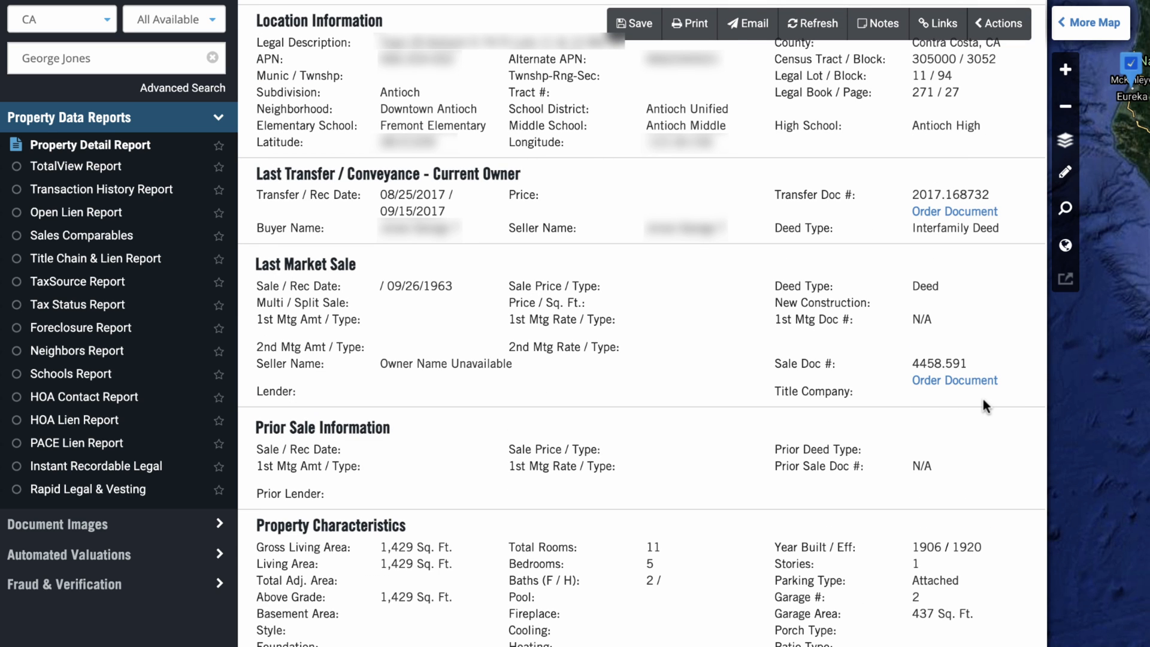